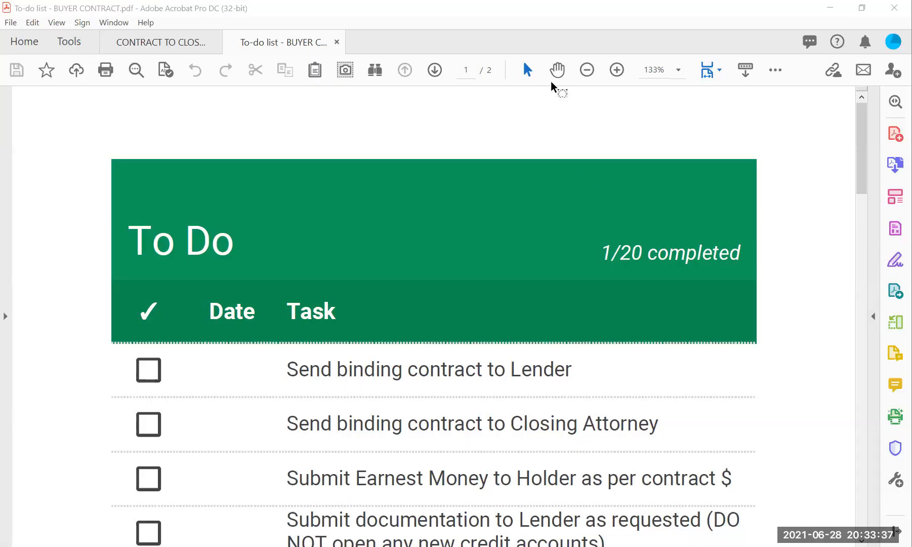
{"action": "mouse_move", "coordinate": [454, 70]}
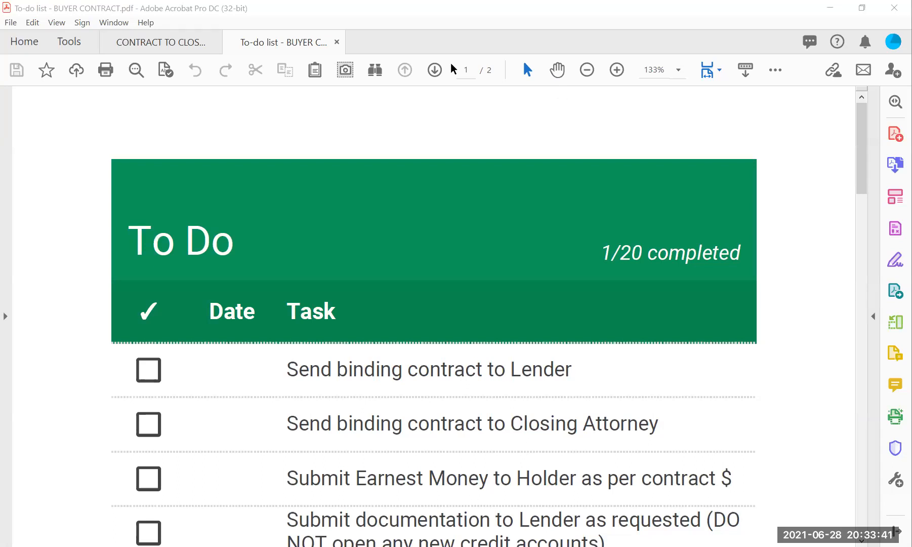
{"action": "mouse_move", "coordinate": [754, 416]}
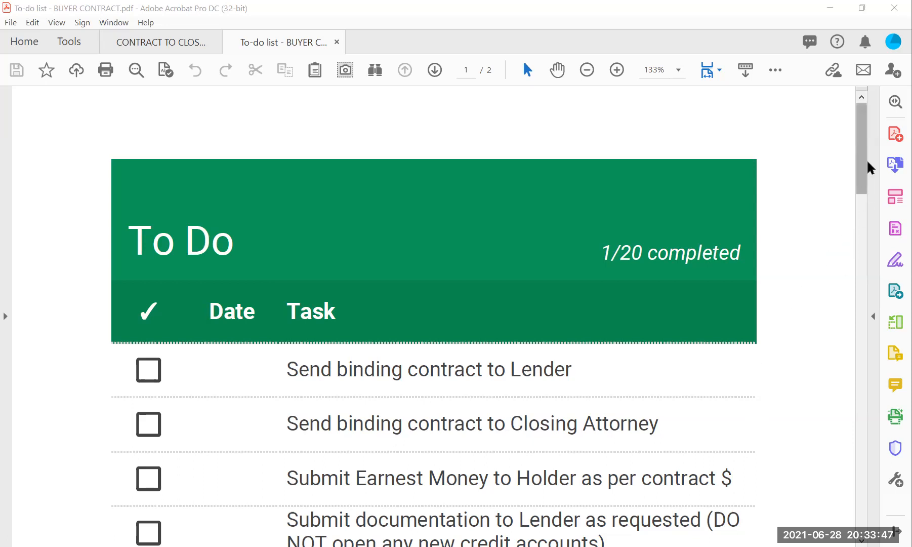
{"action": "scroll", "scroll_direction": "down", "scroll_amount": 3}
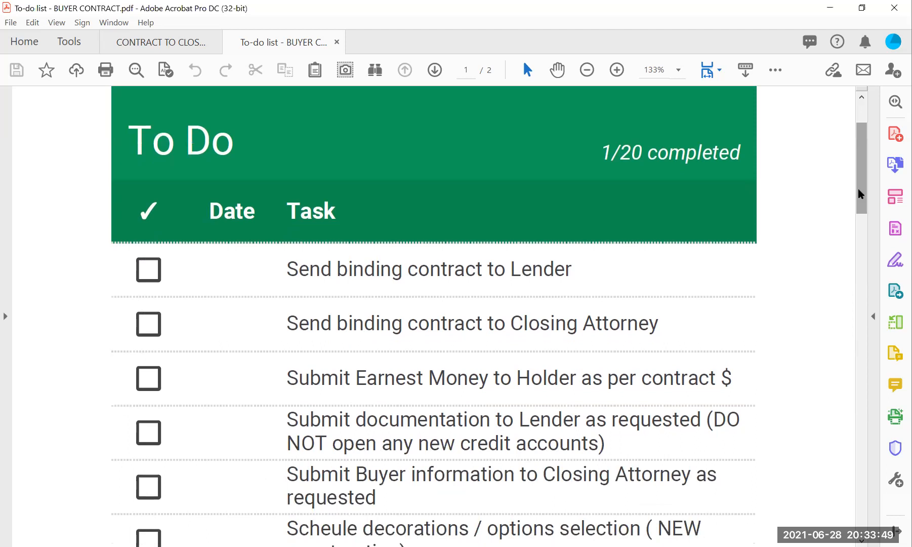
{"action": "mouse_move", "coordinate": [740, 275]}
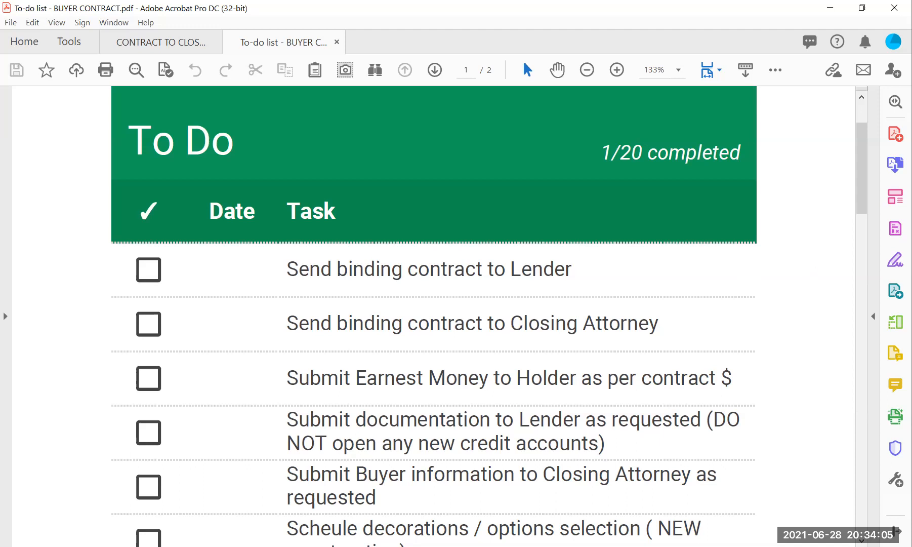
{"action": "scroll", "scroll_direction": "down", "scroll_amount": 3}
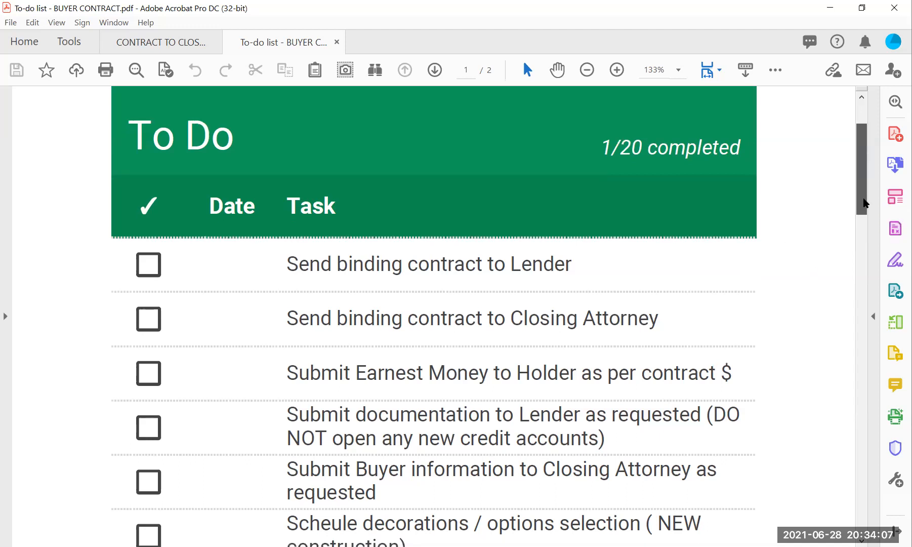
{"action": "scroll", "scroll_direction": "down", "scroll_amount": 3}
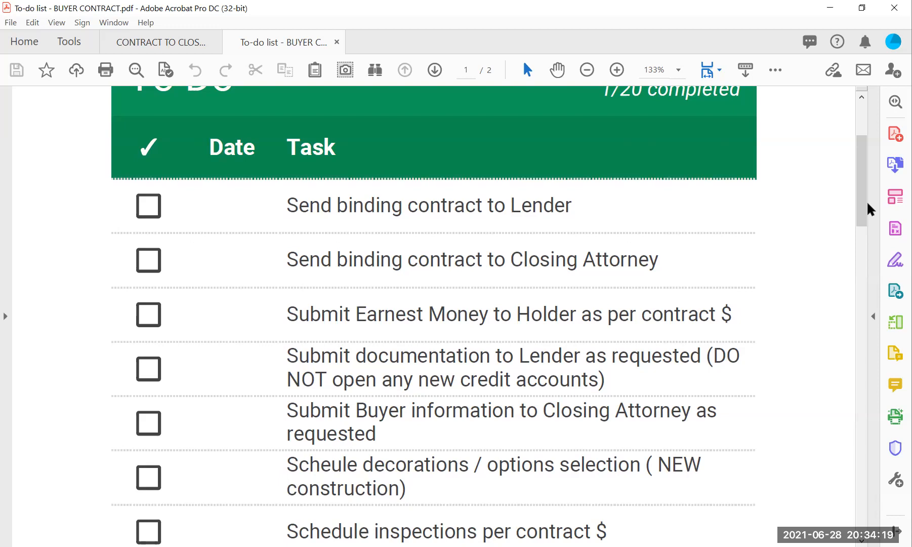
{"action": "scroll", "scroll_direction": "down", "scroll_amount": 3}
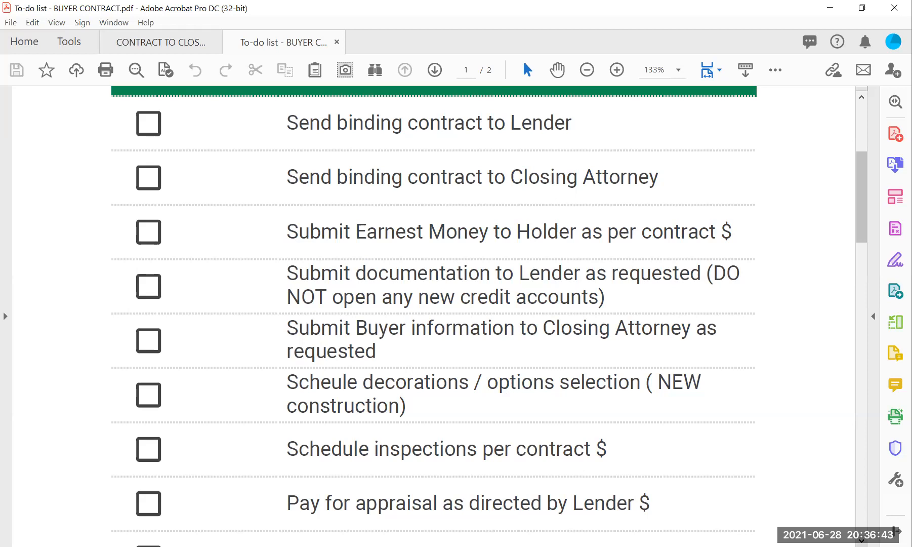
{"action": "scroll", "scroll_direction": "down", "scroll_amount": 3}
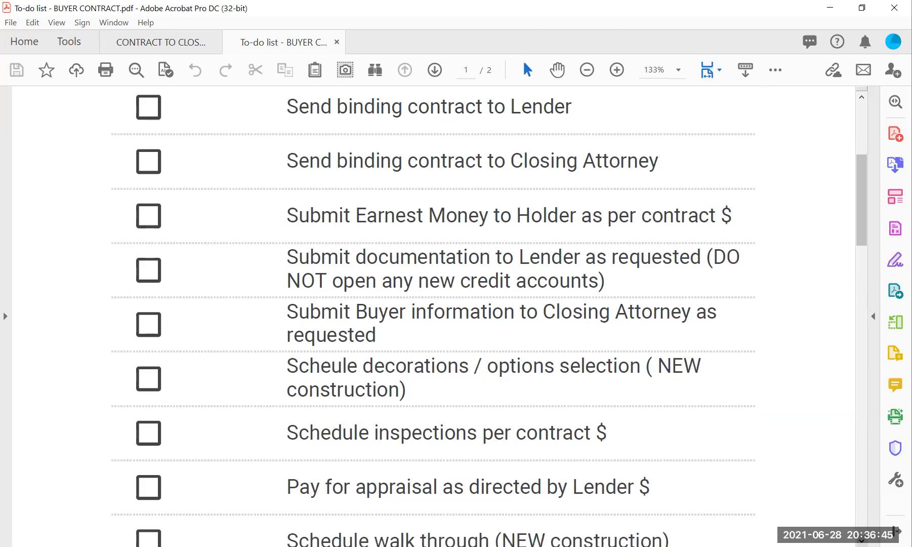
{"action": "scroll", "scroll_direction": "down", "scroll_amount": 3}
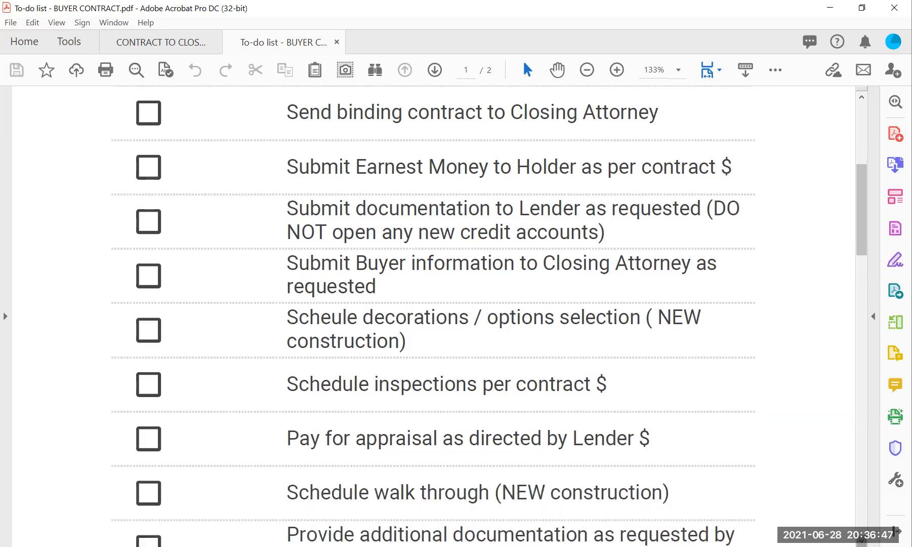
{"action": "scroll", "scroll_direction": "down", "scroll_amount": 3}
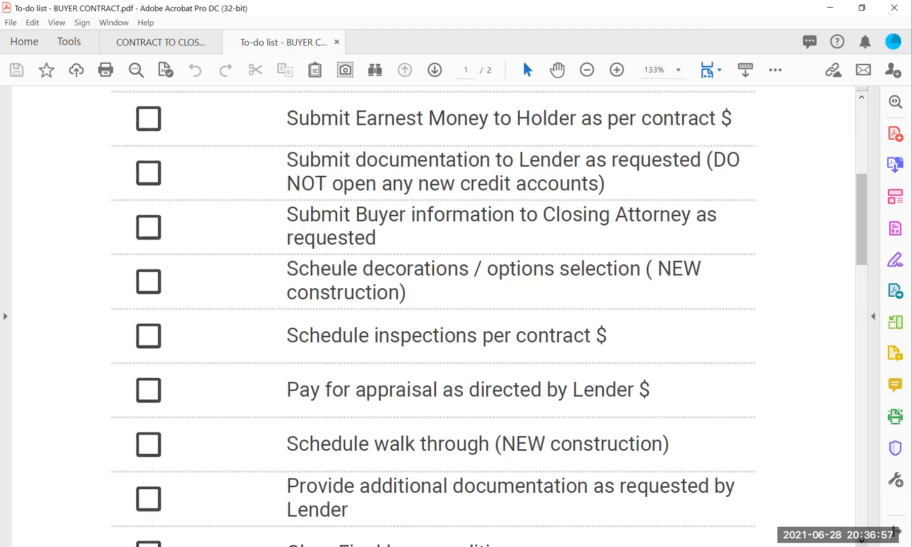
{"action": "scroll", "scroll_direction": "up", "scroll_amount": 3}
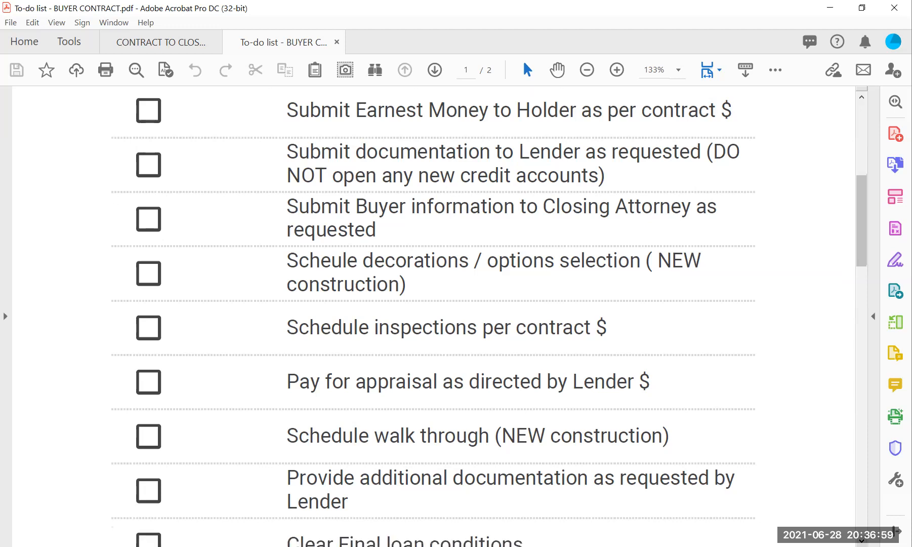
{"action": "scroll", "scroll_direction": "down", "scroll_amount": 3}
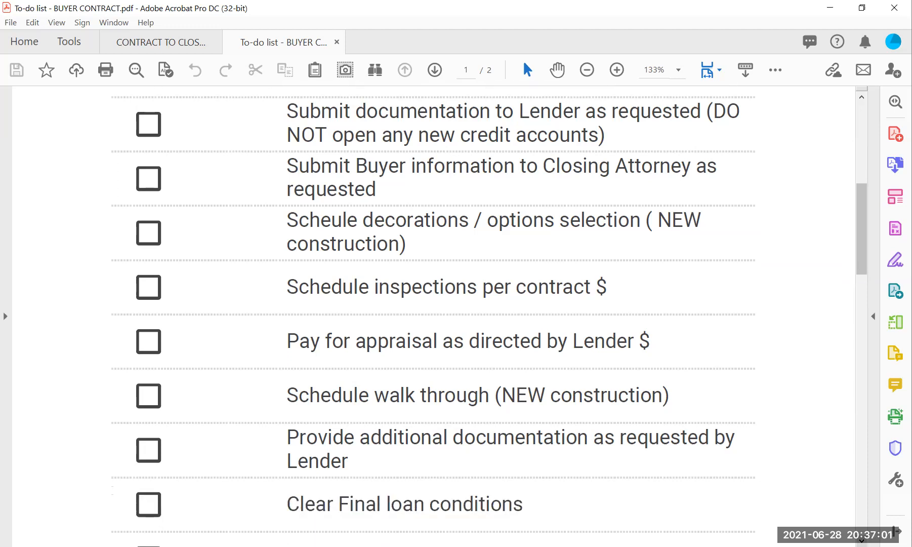
{"action": "scroll", "scroll_direction": "down", "scroll_amount": 3}
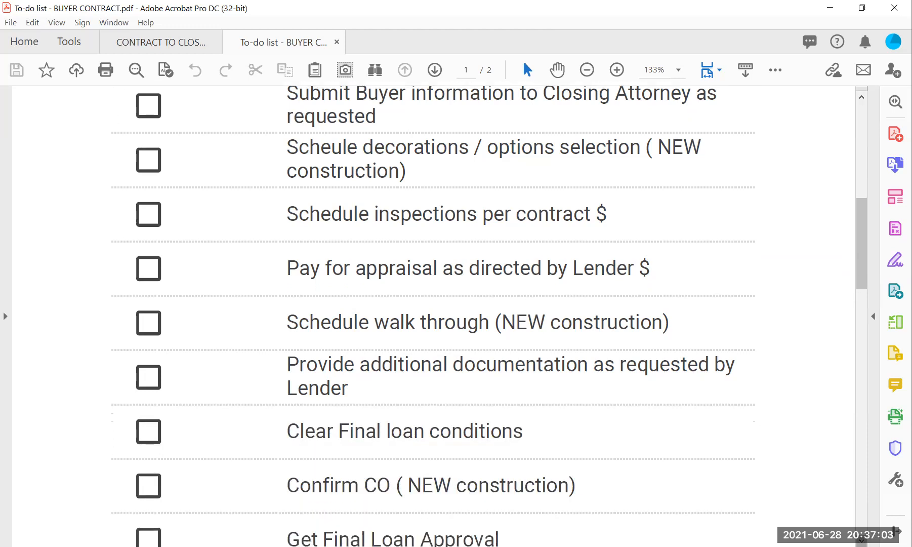
{"action": "scroll", "scroll_direction": "down", "scroll_amount": 3}
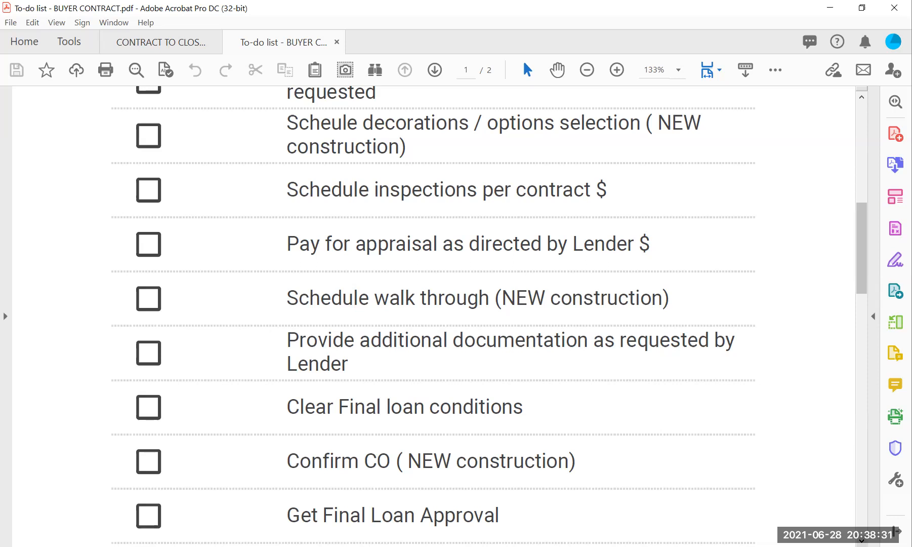
{"action": "mouse_move", "coordinate": [648, 277]}
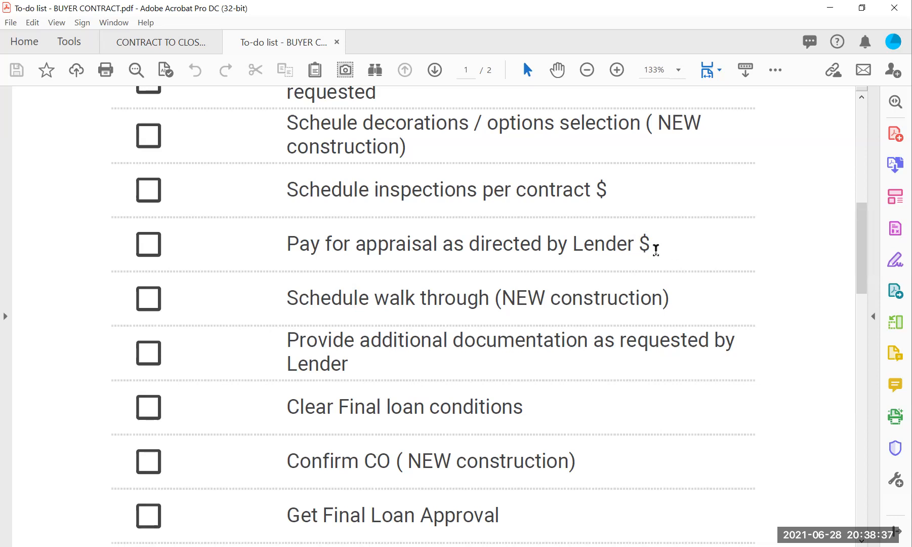
{"action": "mouse_move", "coordinate": [828, 243]}
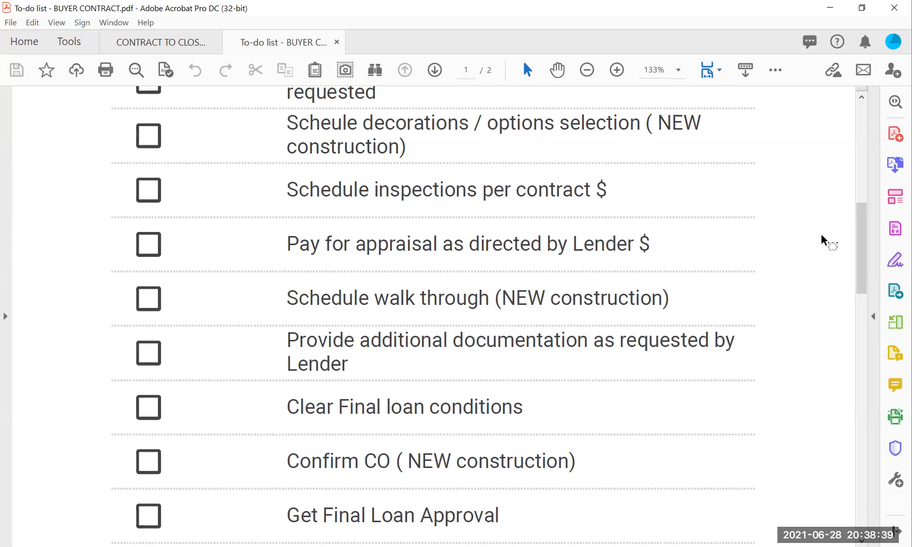
{"action": "mouse_move", "coordinate": [861, 503]}
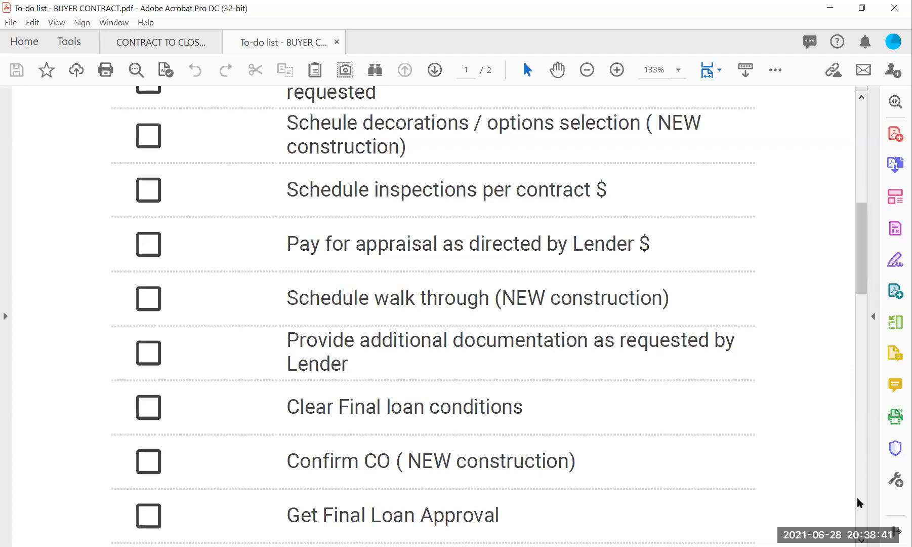
{"action": "scroll", "scroll_direction": "down", "scroll_amount": 3}
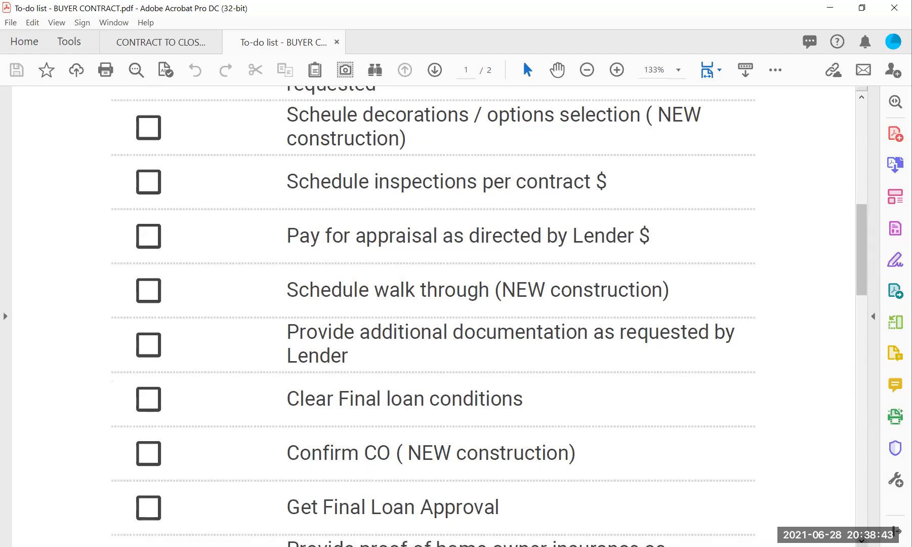
{"action": "scroll", "scroll_direction": "down", "scroll_amount": 3}
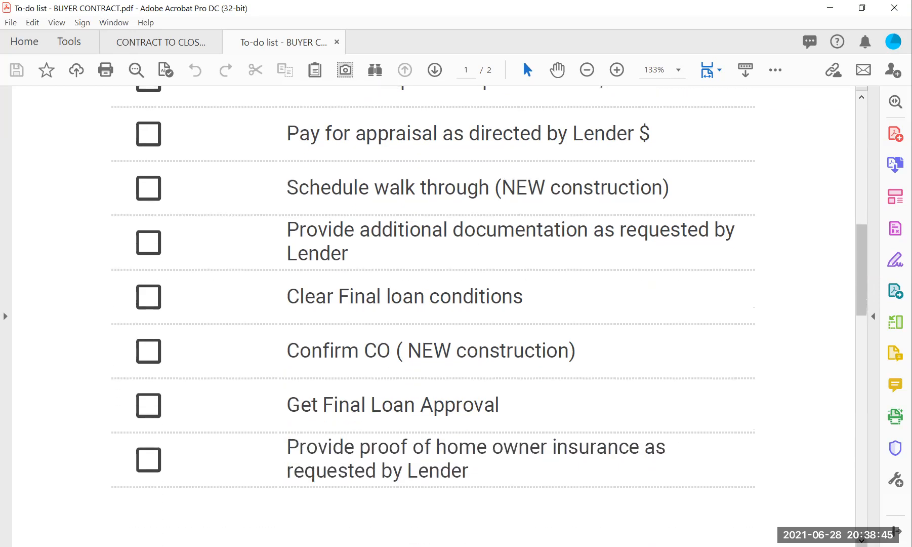
{"action": "scroll", "scroll_direction": "down", "scroll_amount": 3}
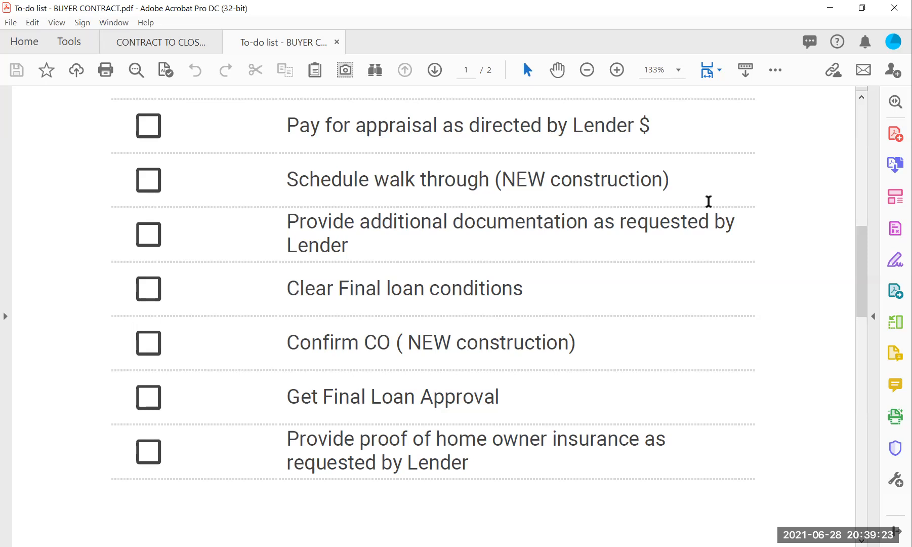
{"action": "mouse_move", "coordinate": [866, 239]}
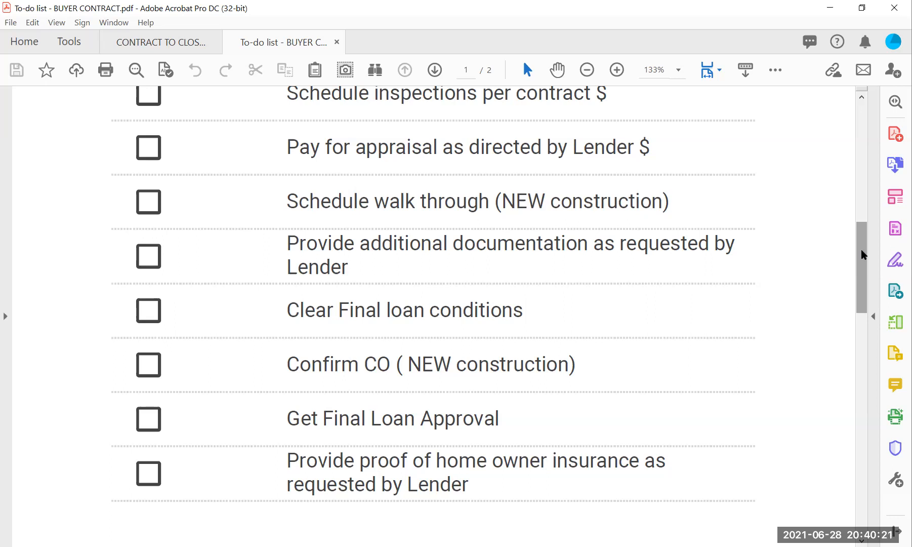
{"action": "mouse_move", "coordinate": [673, 277]}
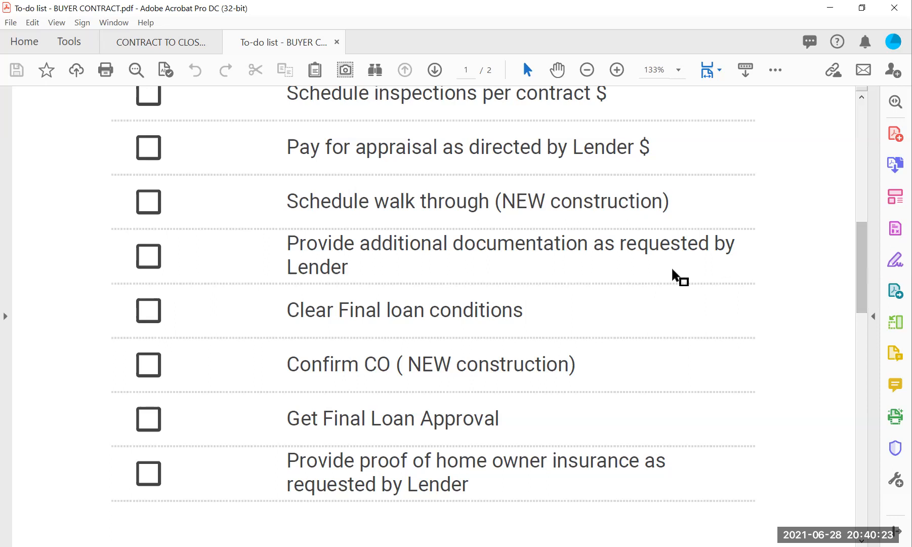
{"action": "mouse_move", "coordinate": [693, 293]}
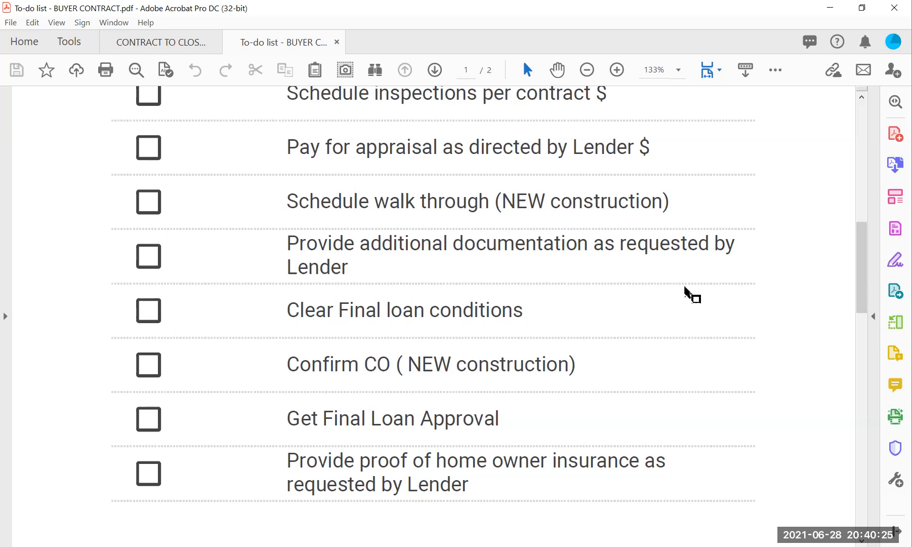
{"action": "scroll", "scroll_direction": "down", "scroll_amount": 3}
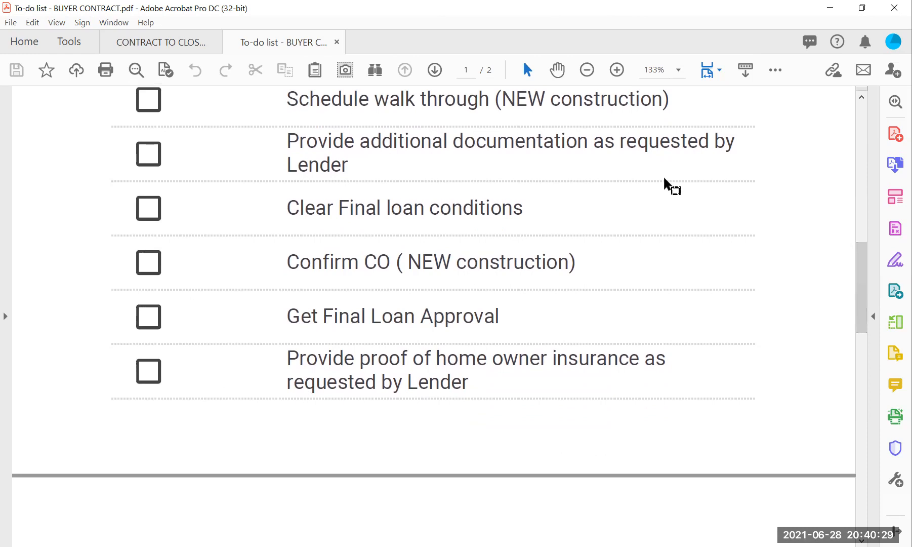
{"action": "mouse_move", "coordinate": [563, 210]}
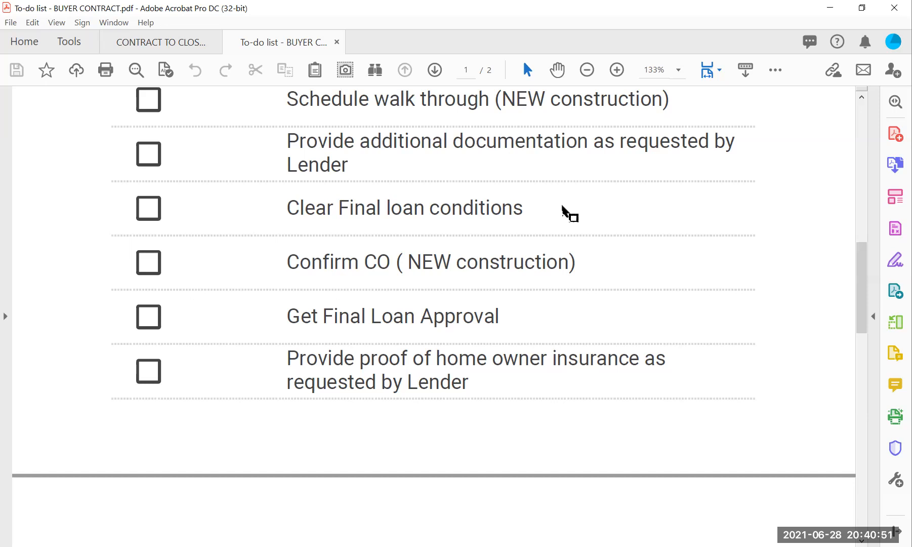
{"action": "mouse_move", "coordinate": [383, 270]}
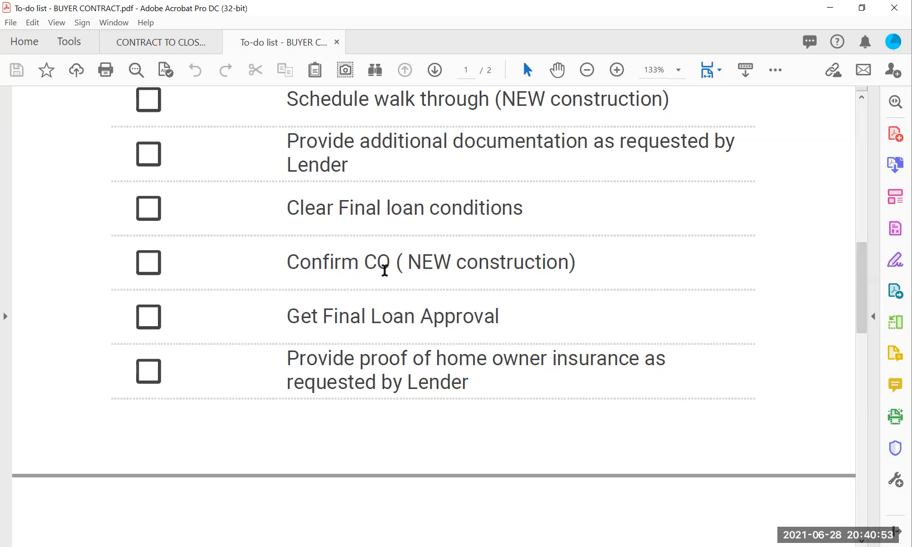
{"action": "mouse_move", "coordinate": [701, 456]}
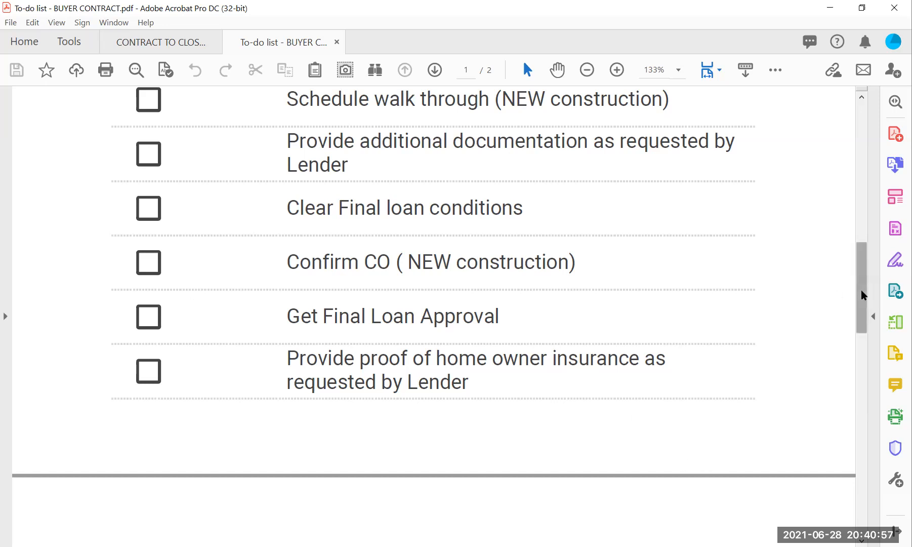
{"action": "scroll", "scroll_direction": "down", "scroll_amount": 3}
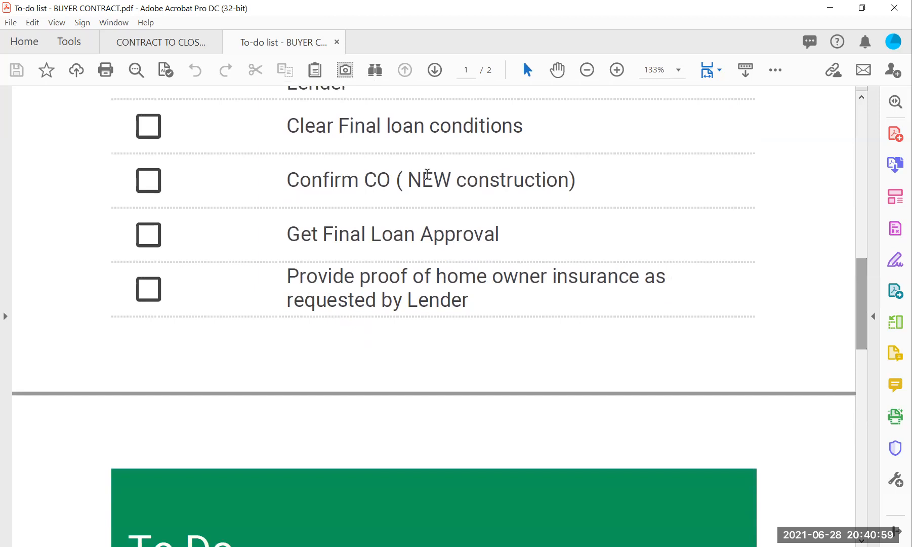
{"action": "mouse_move", "coordinate": [460, 138]}
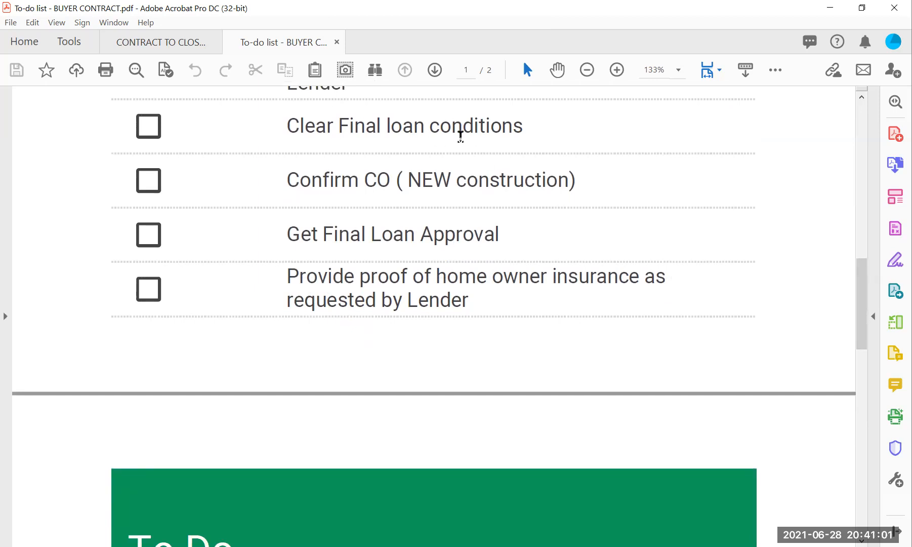
{"action": "mouse_move", "coordinate": [529, 251]}
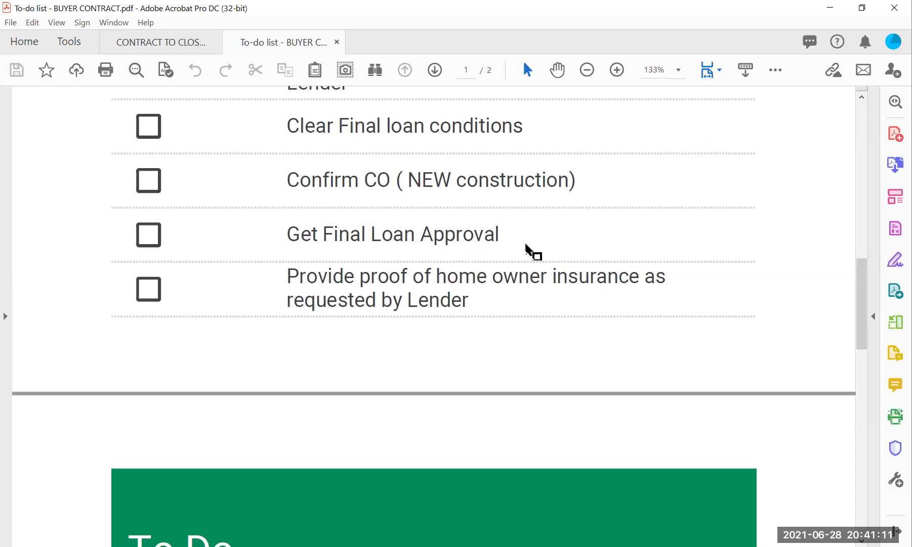
{"action": "mouse_move", "coordinate": [846, 491]}
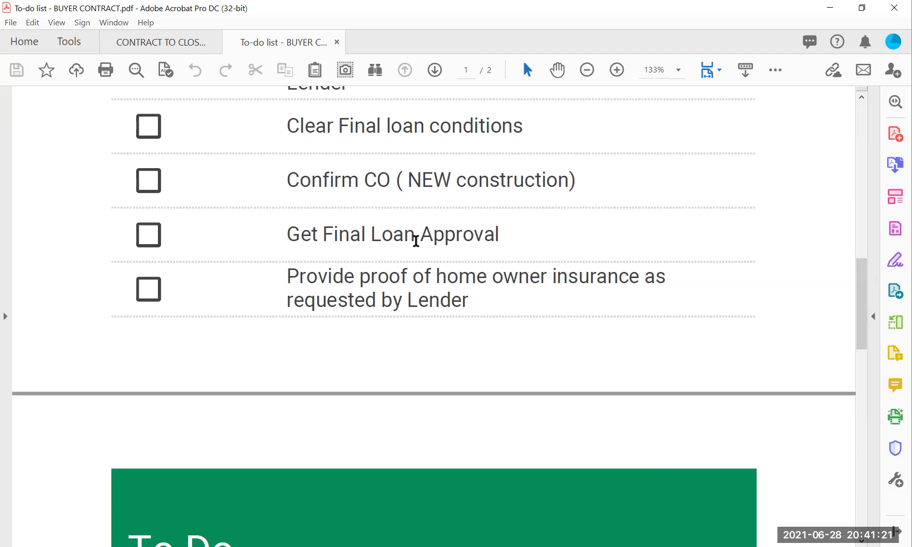
{"action": "mouse_move", "coordinate": [485, 293]}
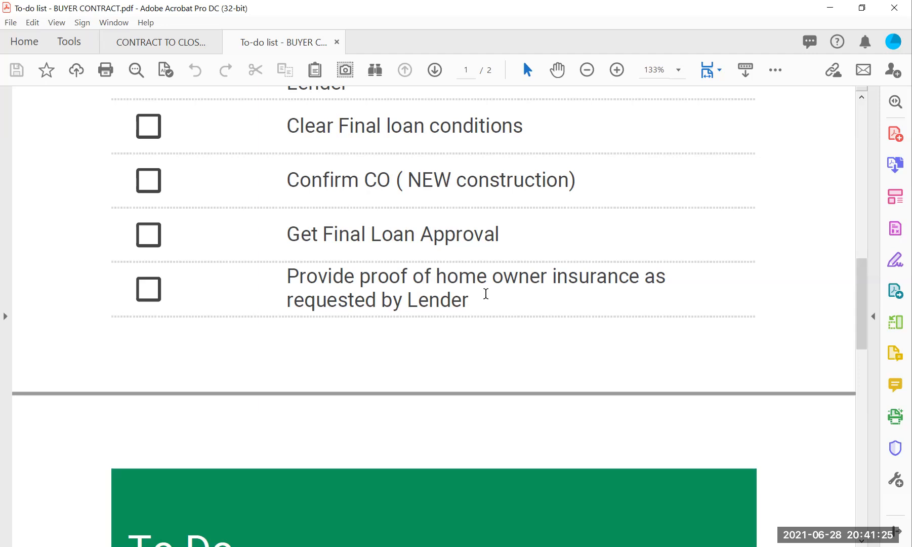
{"action": "mouse_move", "coordinate": [593, 342]}
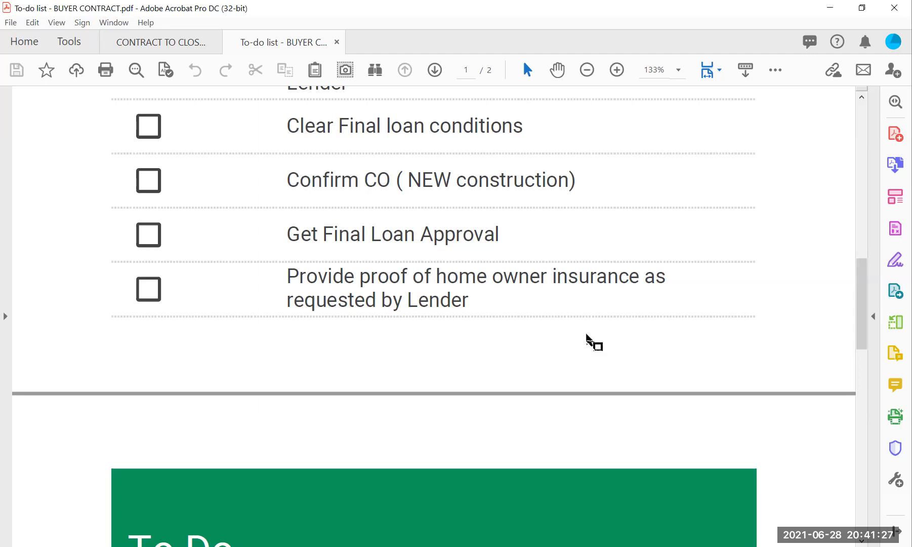
{"action": "mouse_move", "coordinate": [575, 322]}
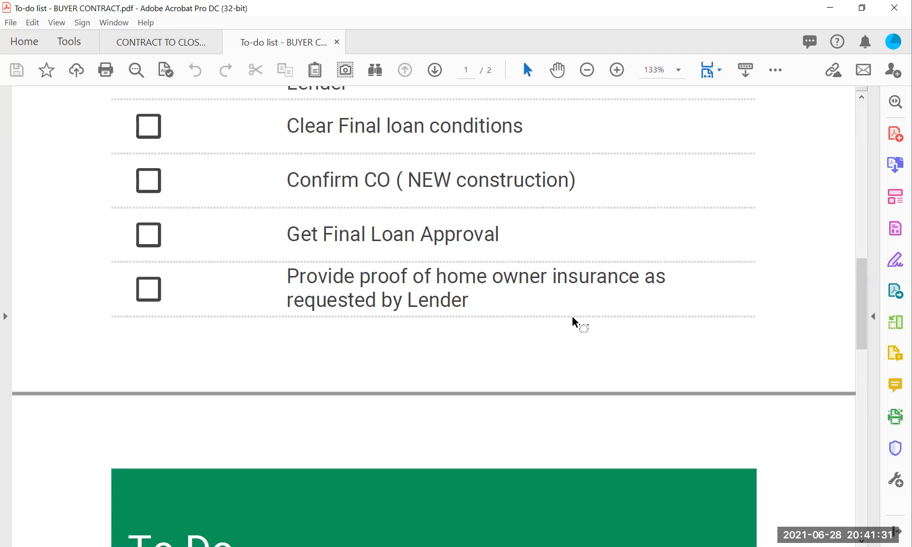
{"action": "mouse_move", "coordinate": [875, 502]}
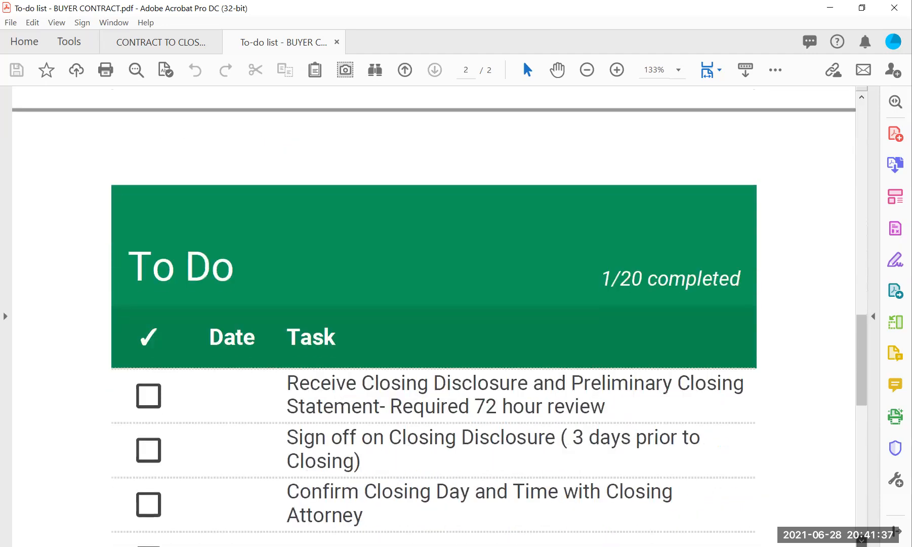
{"action": "scroll", "scroll_direction": "down", "scroll_amount": 3}
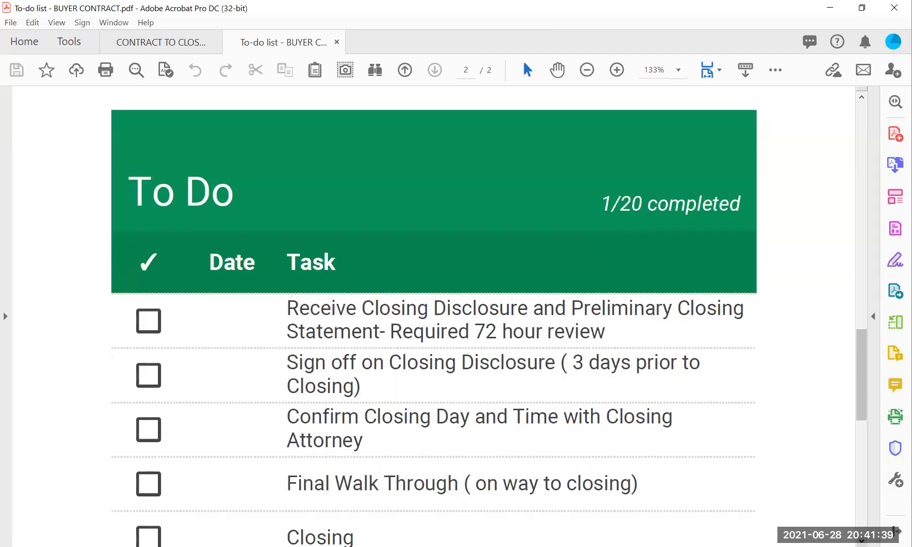
{"action": "scroll", "scroll_direction": "down", "scroll_amount": 3}
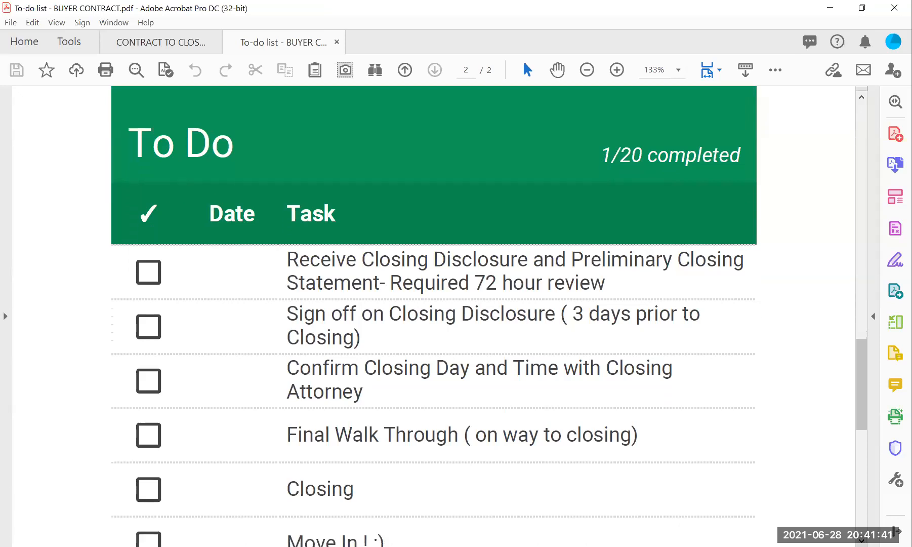
{"action": "scroll", "scroll_direction": "down", "scroll_amount": 3}
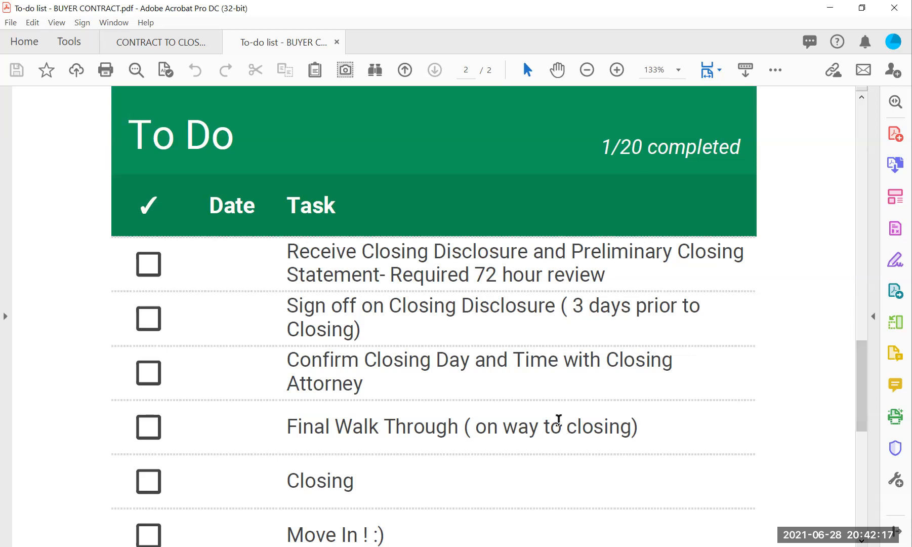
{"action": "mouse_move", "coordinate": [433, 285]}
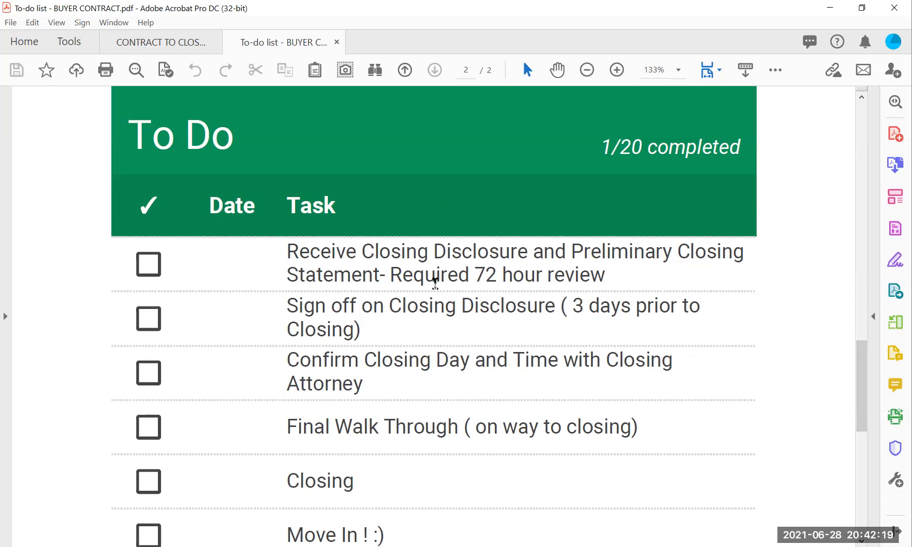
{"action": "mouse_move", "coordinate": [273, 247]}
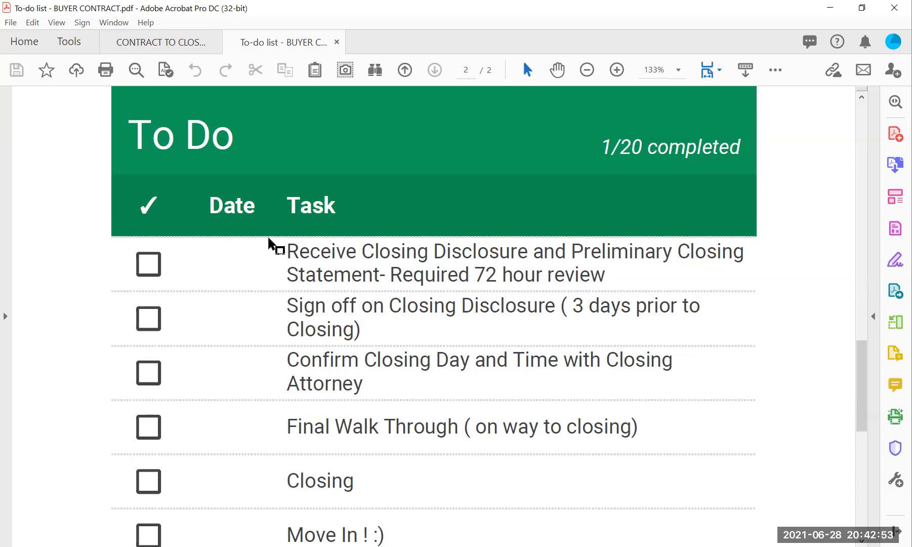
{"action": "mouse_move", "coordinate": [350, 263]}
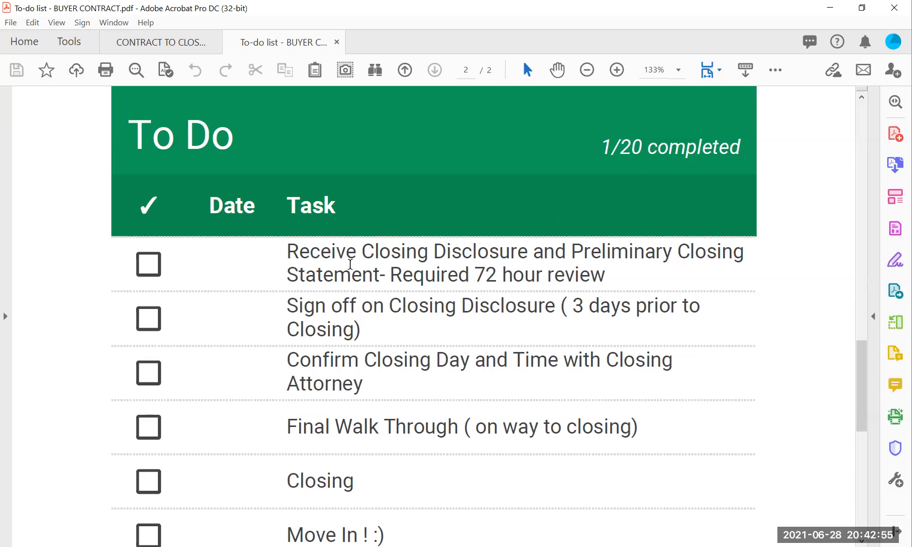
{"action": "mouse_move", "coordinate": [481, 270]}
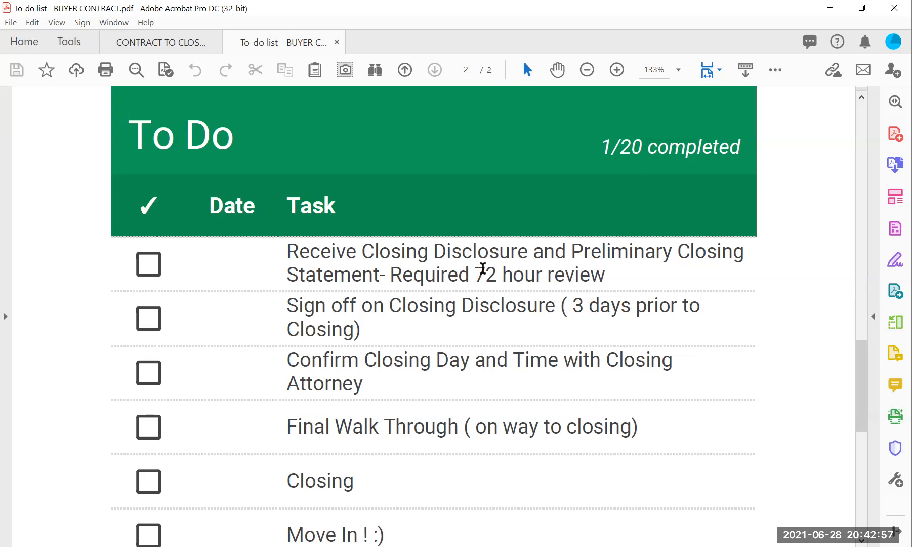
{"action": "mouse_move", "coordinate": [789, 391]}
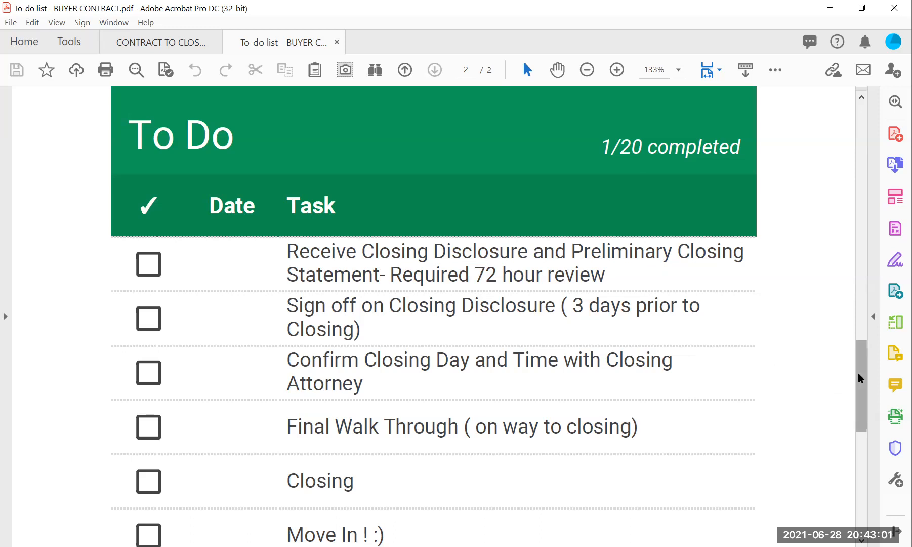
{"action": "scroll", "scroll_direction": "down", "scroll_amount": 3}
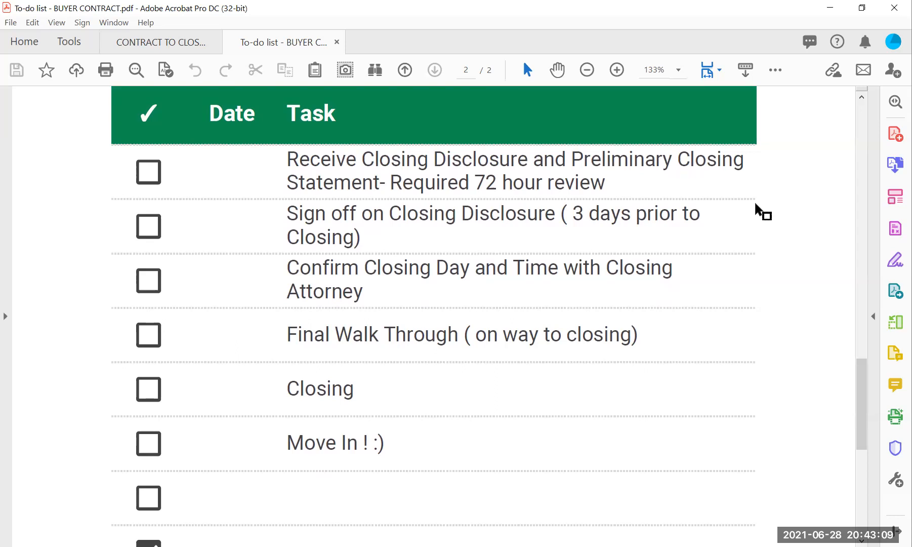
{"action": "mouse_move", "coordinate": [451, 162]}
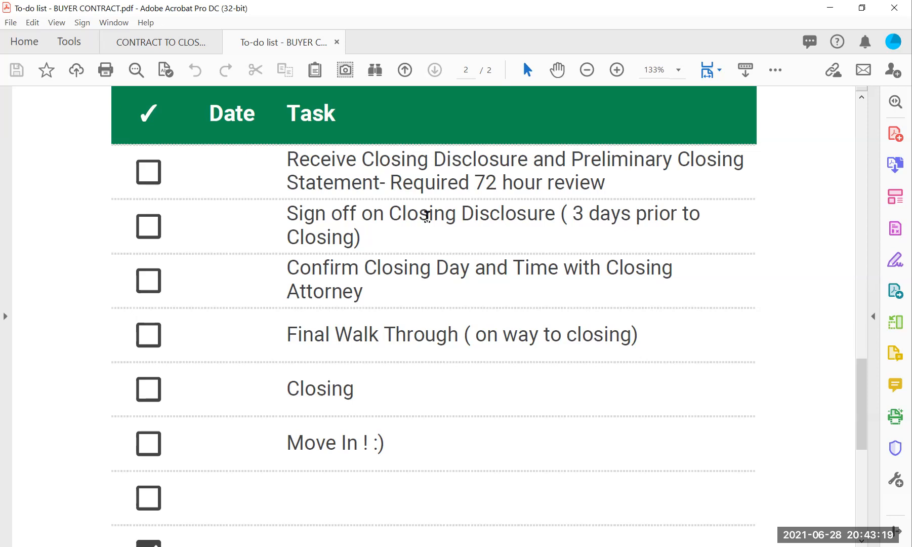
{"action": "mouse_move", "coordinate": [661, 265]}
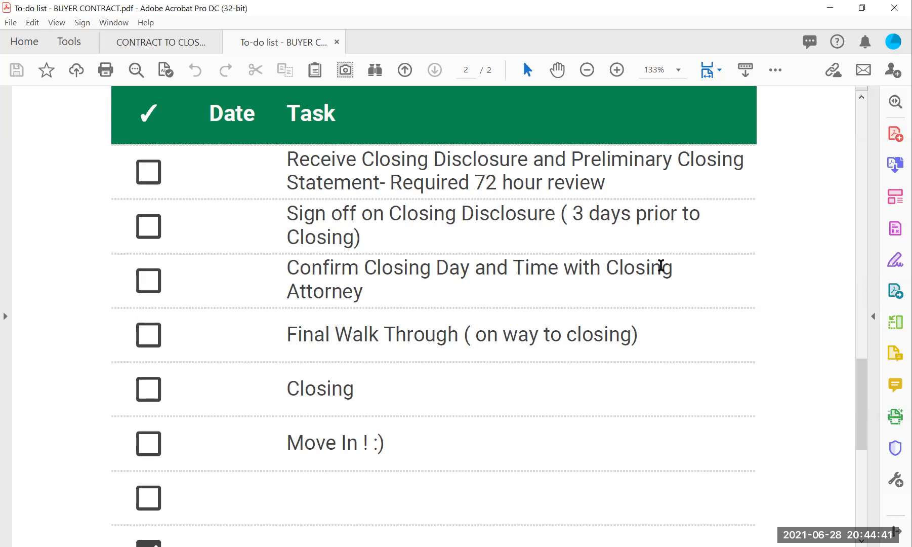
{"action": "mouse_move", "coordinate": [814, 259]}
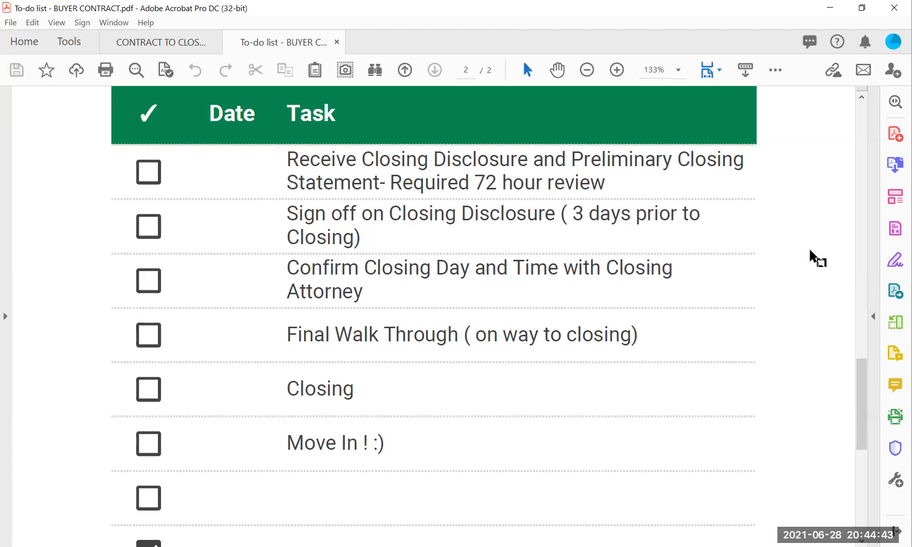
{"action": "scroll", "scroll_direction": "down", "scroll_amount": 3}
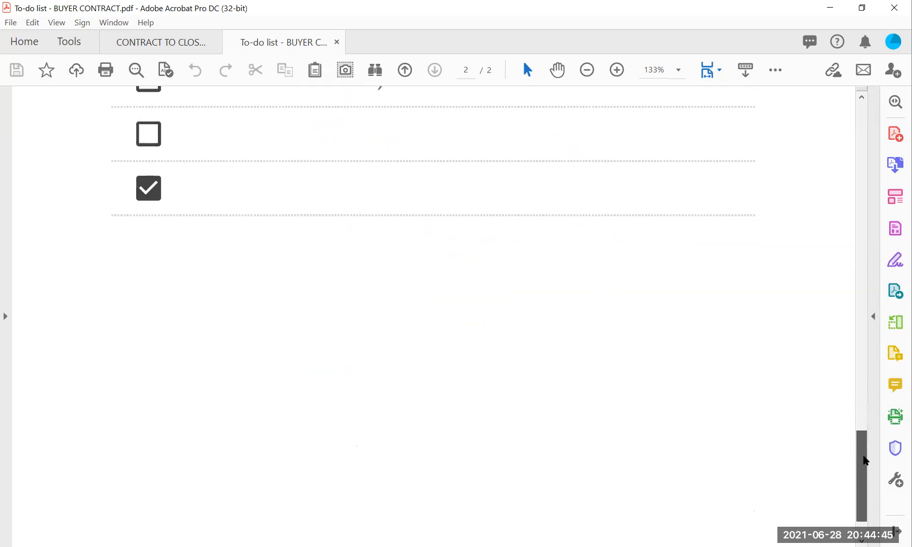
{"action": "scroll", "scroll_direction": "up", "scroll_amount": 3}
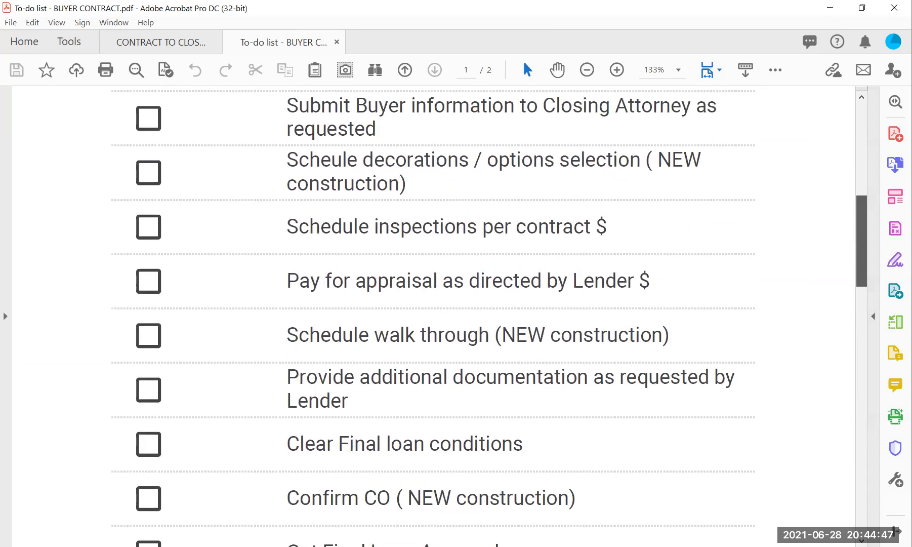
{"action": "scroll", "scroll_direction": "up", "scroll_amount": 3}
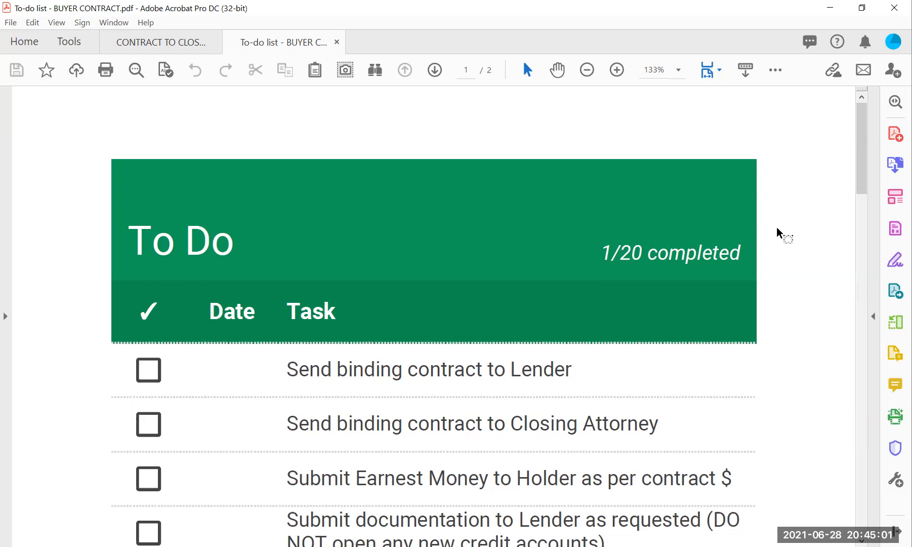
{"action": "mouse_move", "coordinate": [858, 192]}
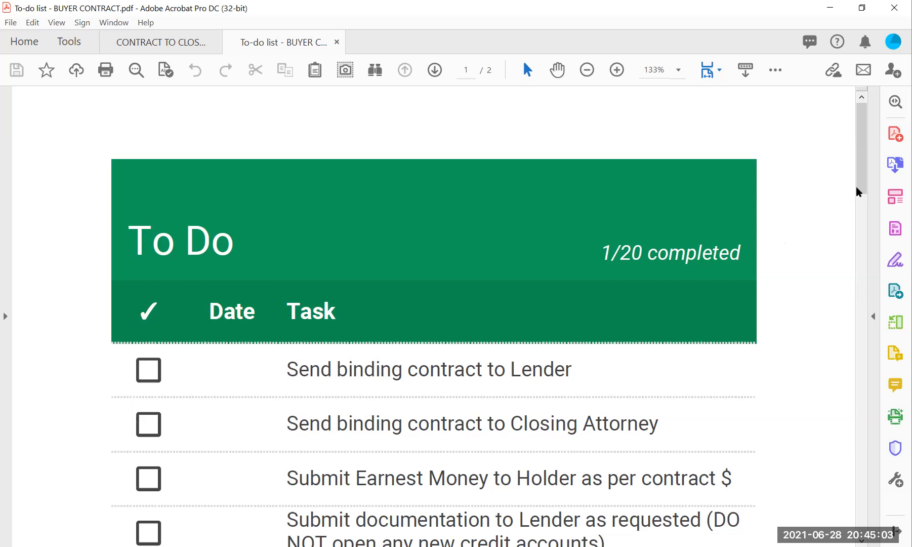
{"action": "scroll", "scroll_direction": "down", "scroll_amount": 3}
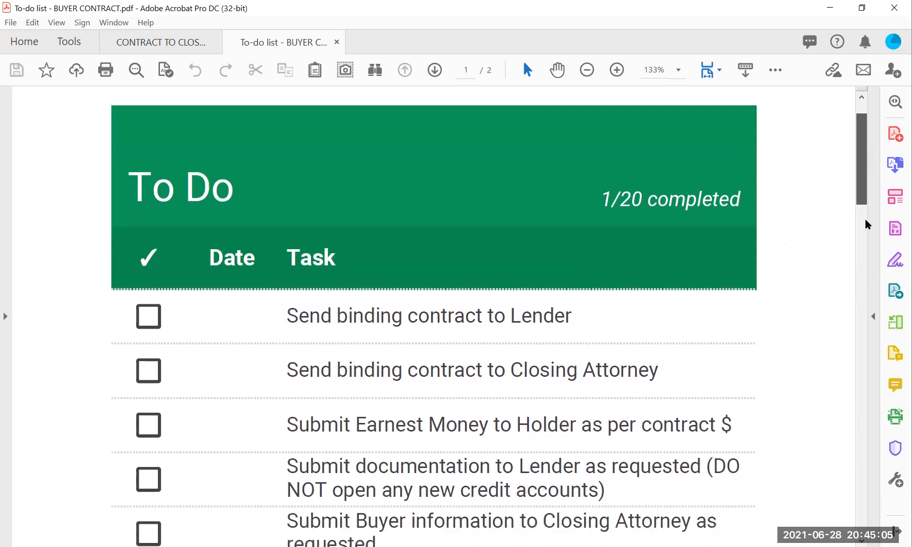
{"action": "scroll", "scroll_direction": "down", "scroll_amount": 3}
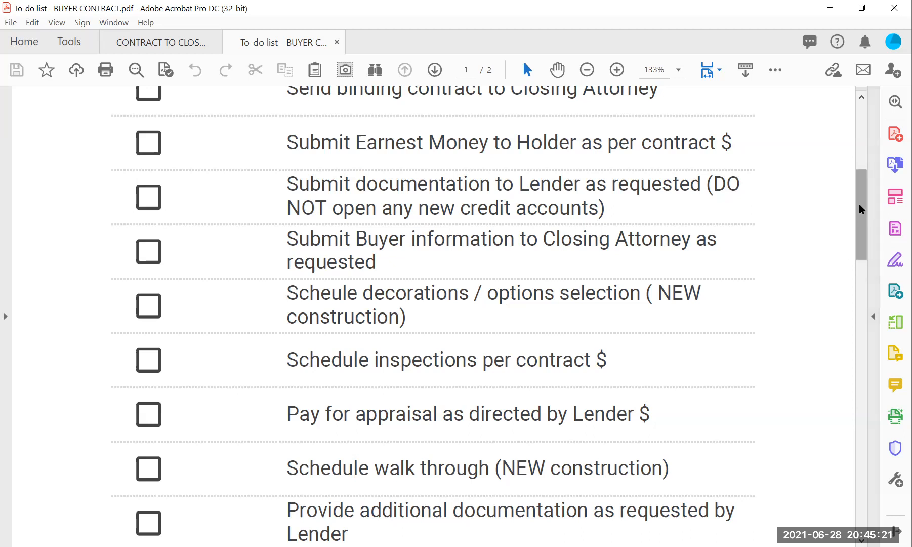
{"action": "scroll", "scroll_direction": "up", "scroll_amount": 3}
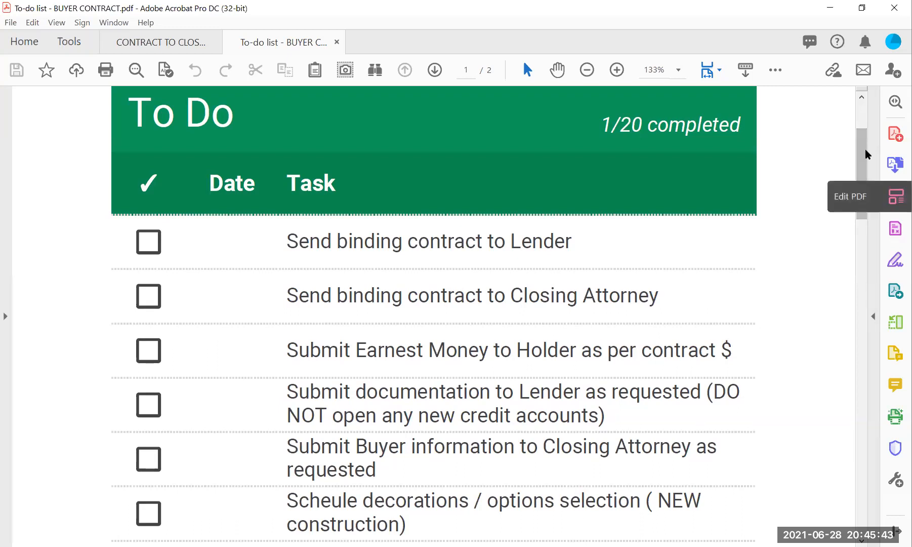
{"action": "scroll", "scroll_direction": "down", "scroll_amount": 3}
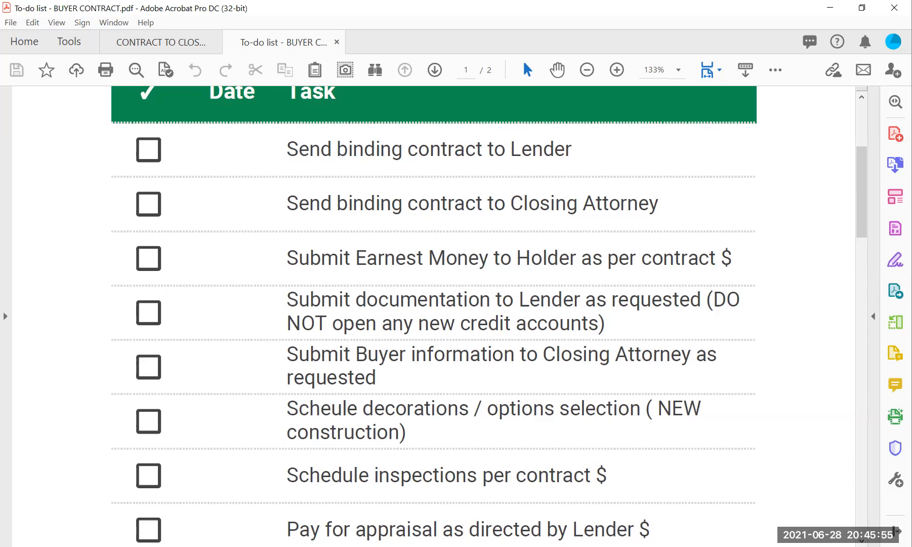
{"action": "mouse_move", "coordinate": [896, 290]}
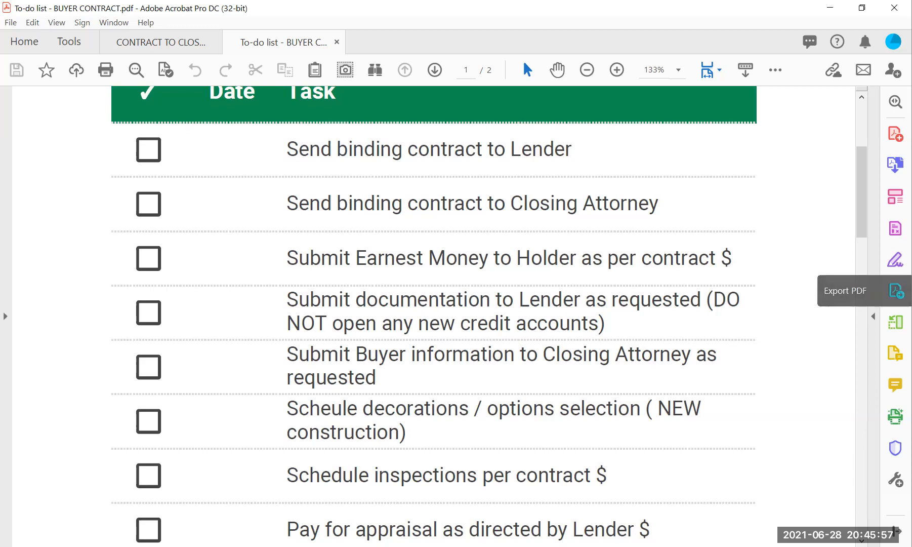